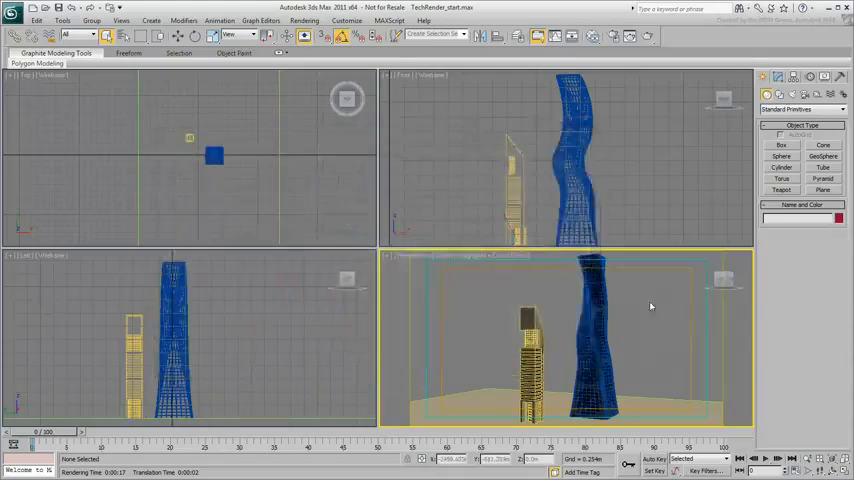
# Display the last render of the two towers in the Rendered Frame Window
pyautogui.click(630, 36)
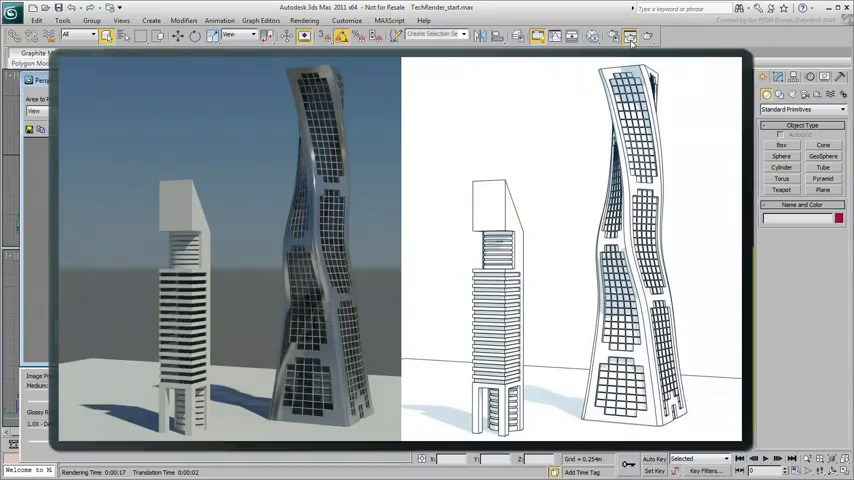
pyautogui.click(631, 36)
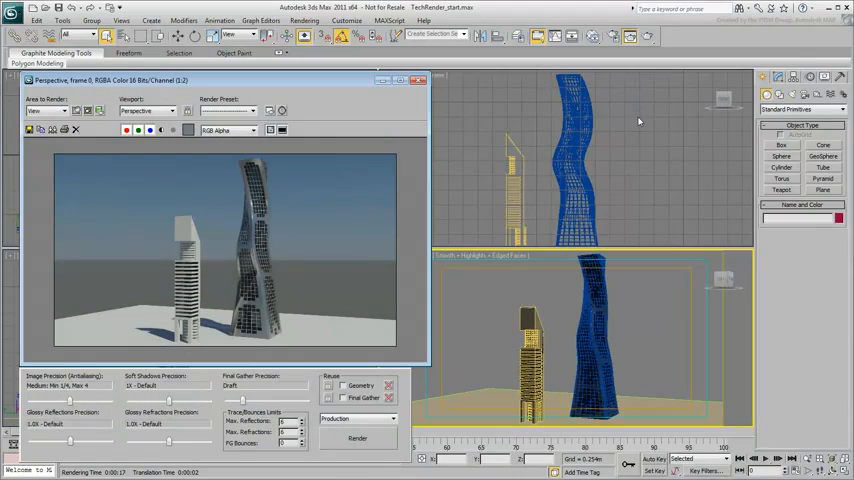
pyautogui.moveTo(470, 103)
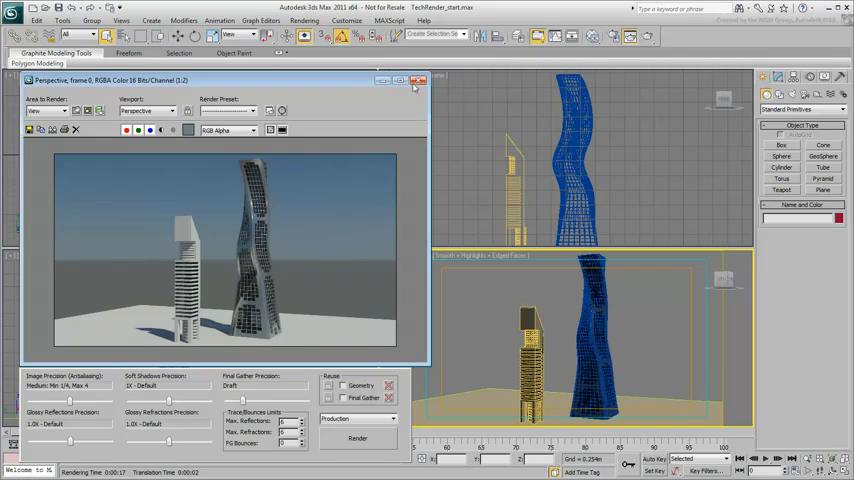
# Close the render and give Ink 'n Paint material #47 a white lit colour and three paint levels
pyautogui.click(419, 80)
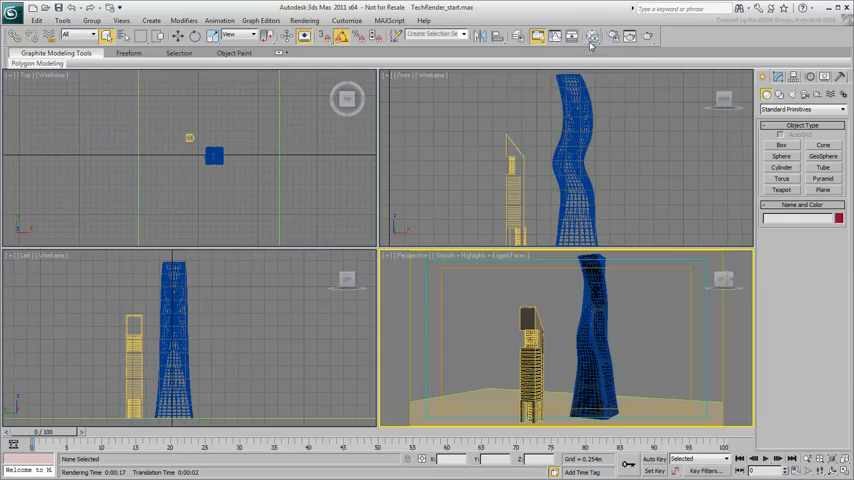
pyautogui.click(590, 36)
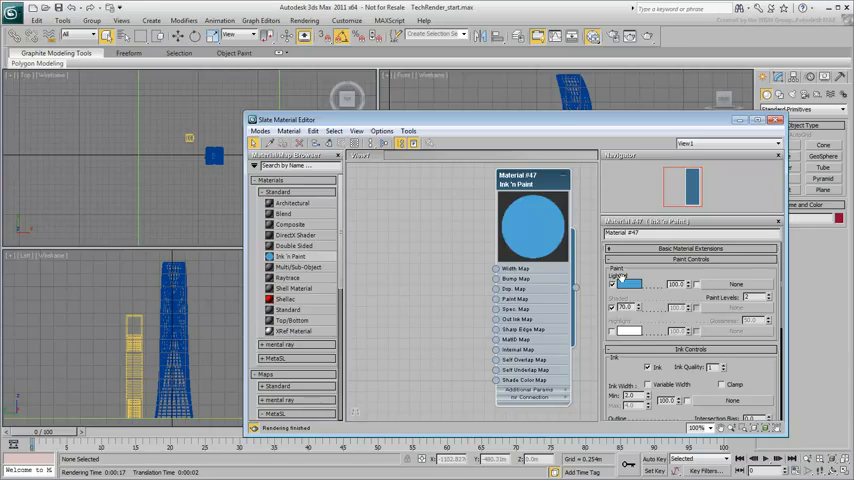
pyautogui.click(629, 284)
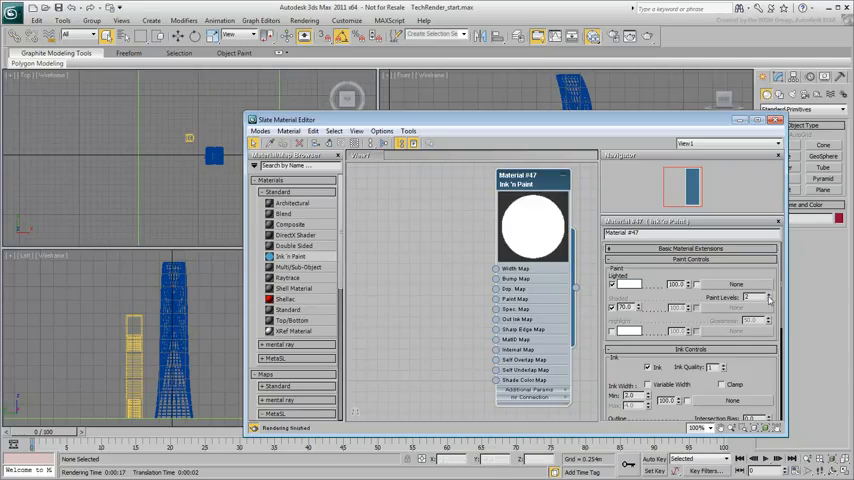
pyautogui.click(768, 297)
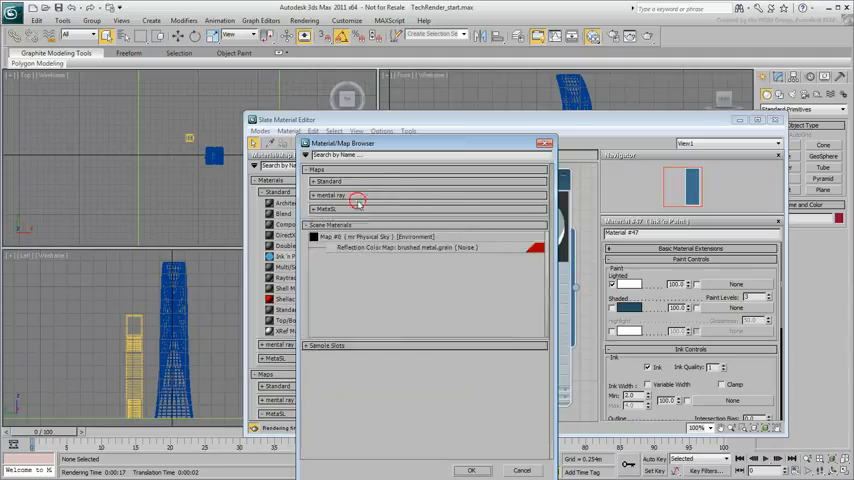
# Assign a Gradient Ramp map to the Shaded colour of material #47
pyautogui.click(318, 181)
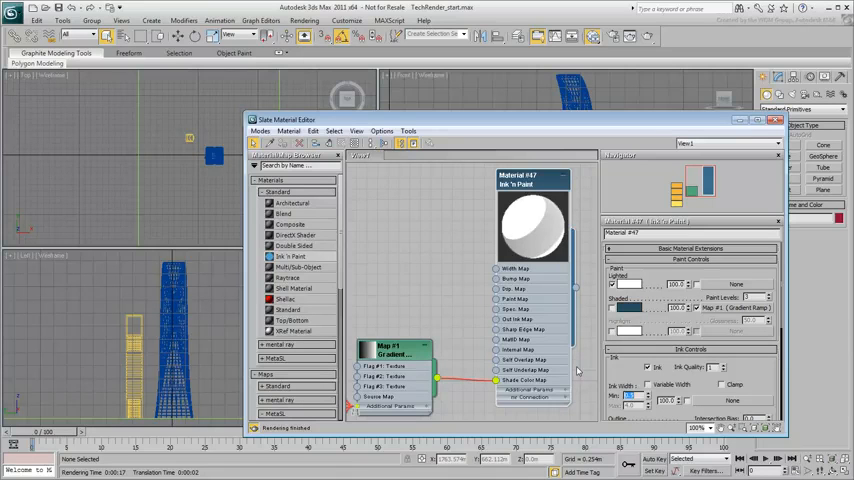
# Recolour the Map #1 Gradient Ramp flags from cyan to grey tones
pyautogui.click(390, 347)
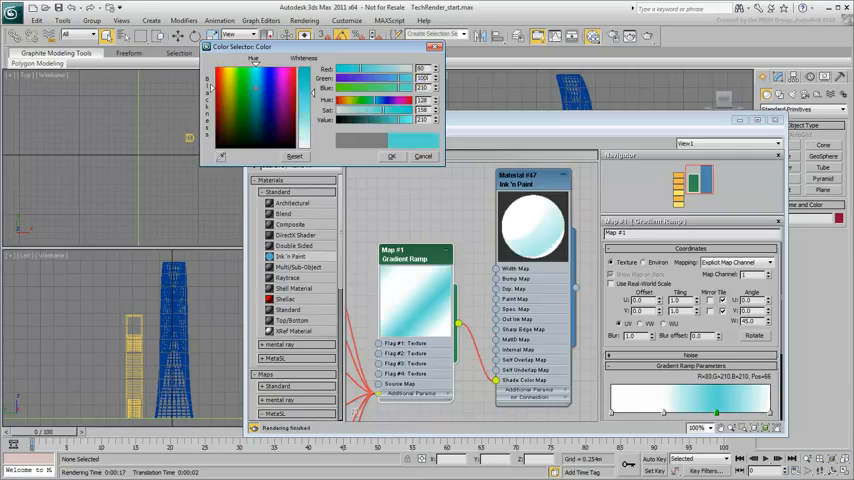
pyautogui.click(255, 138)
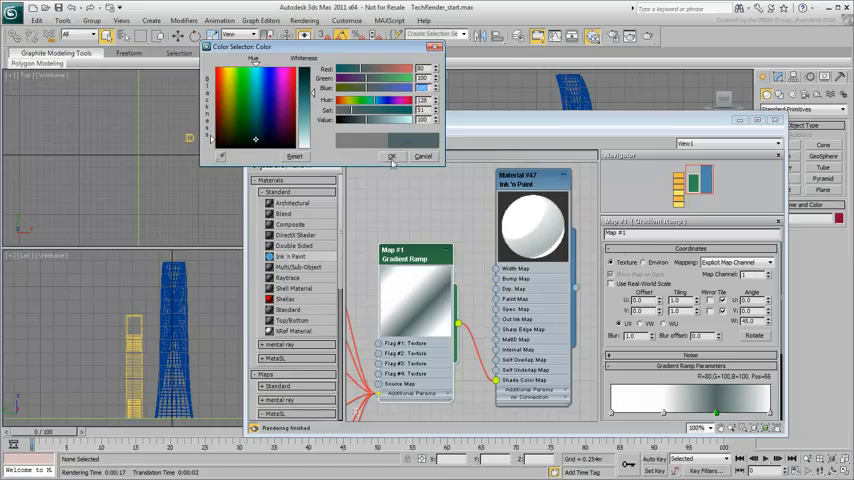
pyautogui.click(392, 157)
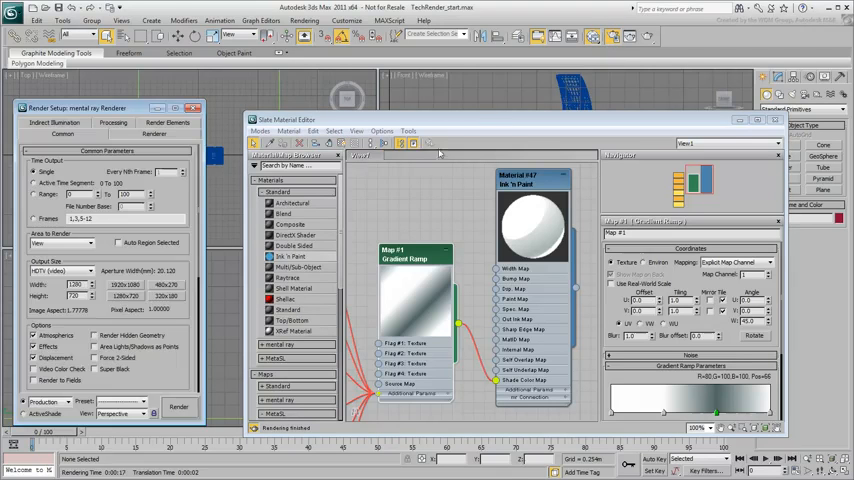
# Show the Processing tab's Translator Options in Render Setup
pyautogui.click(113, 134)
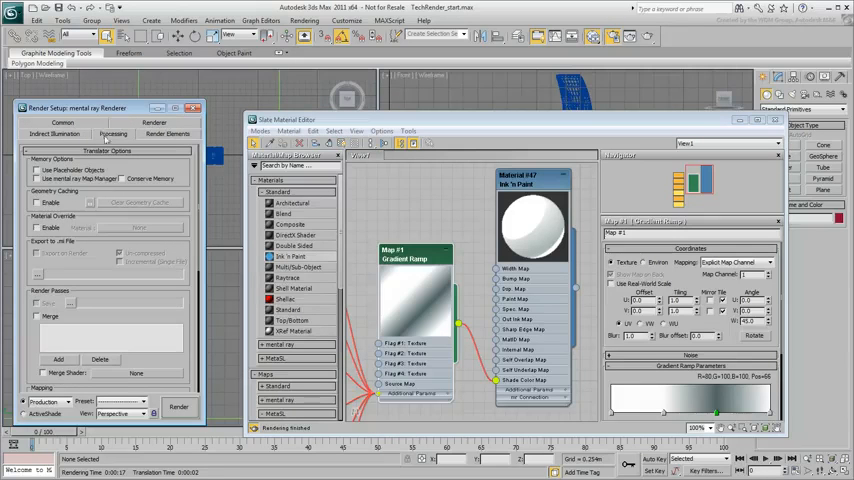
pyautogui.click(37, 228)
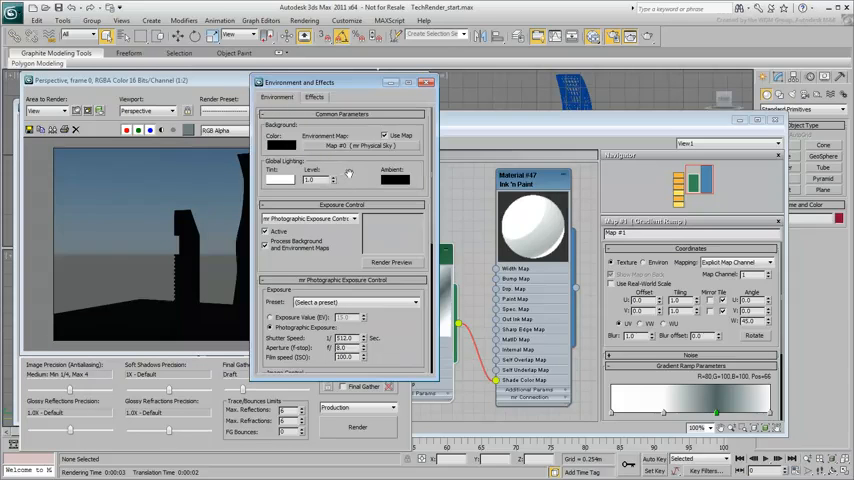
# Set a white background, disable the sky map and exposure control, then re-render the towers
pyautogui.click(281, 145)
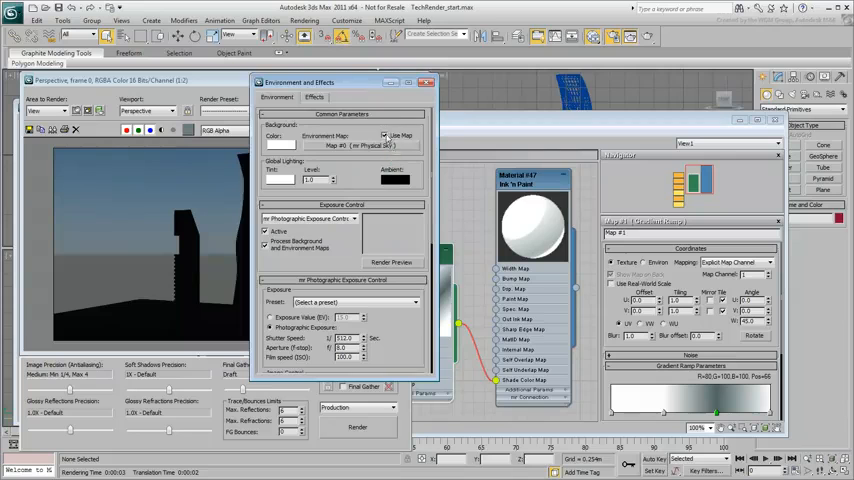
pyautogui.click(385, 135)
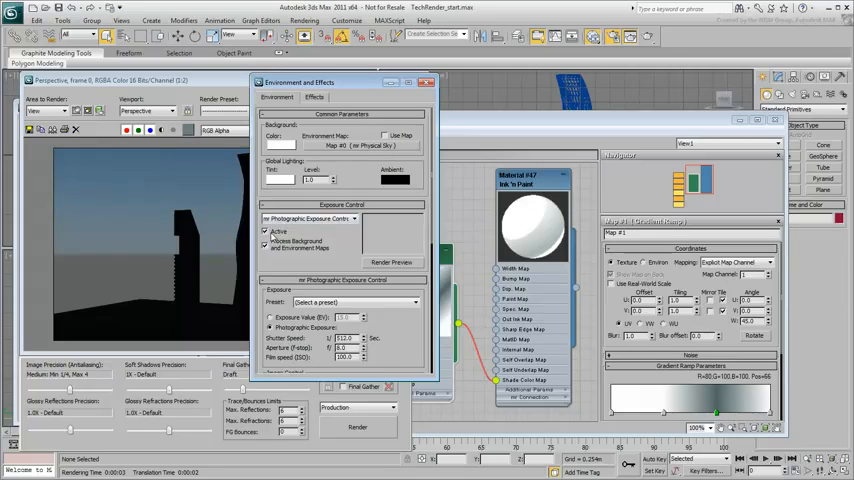
pyautogui.click(266, 231)
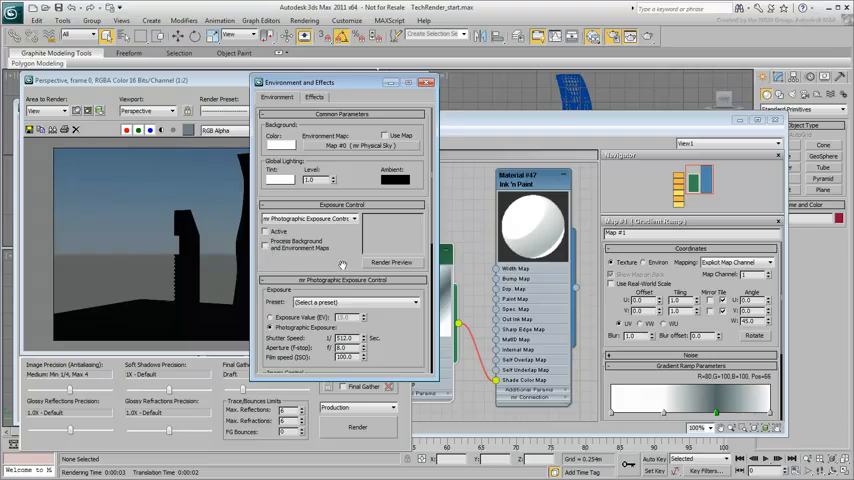
pyautogui.click(430, 82)
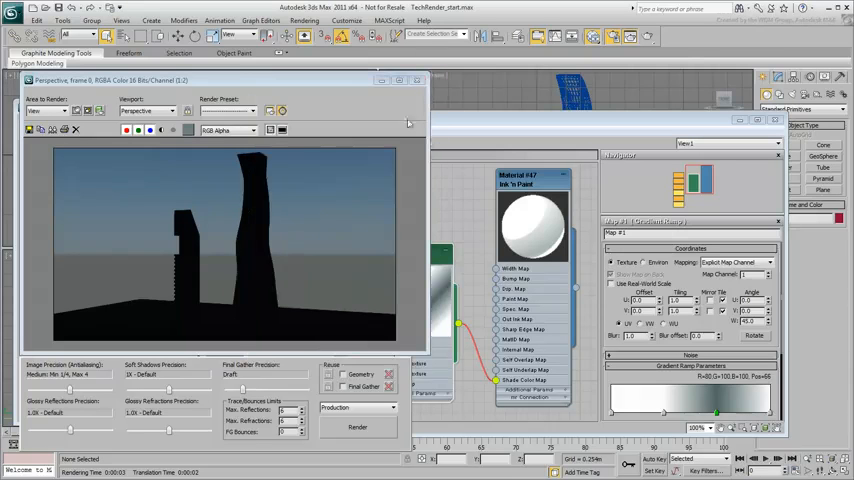
pyautogui.click(357, 427)
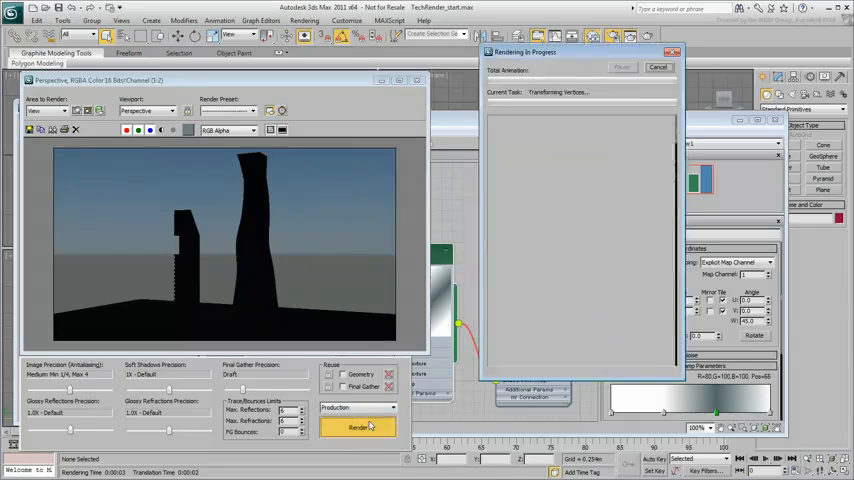
pyautogui.click(358, 427)
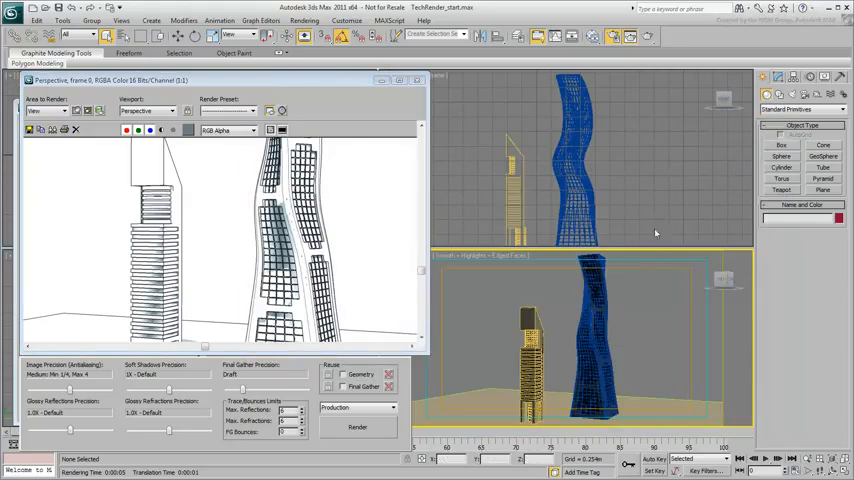
pyautogui.moveTo(658, 305)
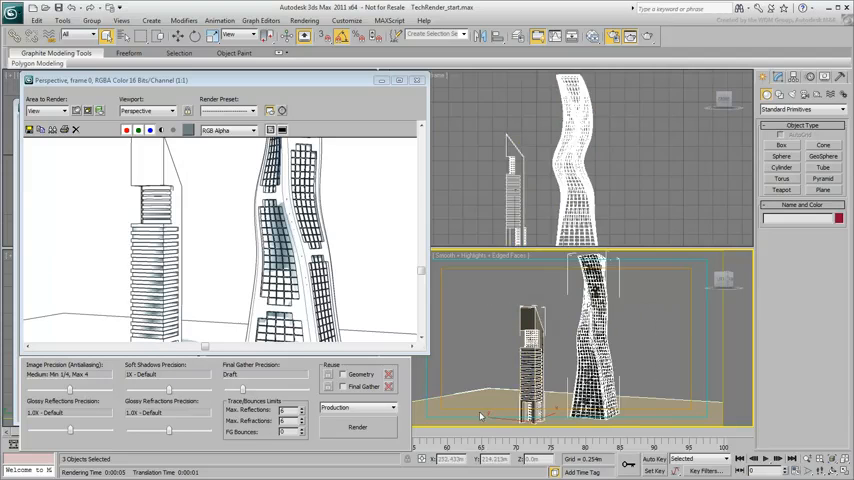
# Add a Map Scaler to the three objects and re-render at Very High precision without final gather
pyautogui.click(779, 77)
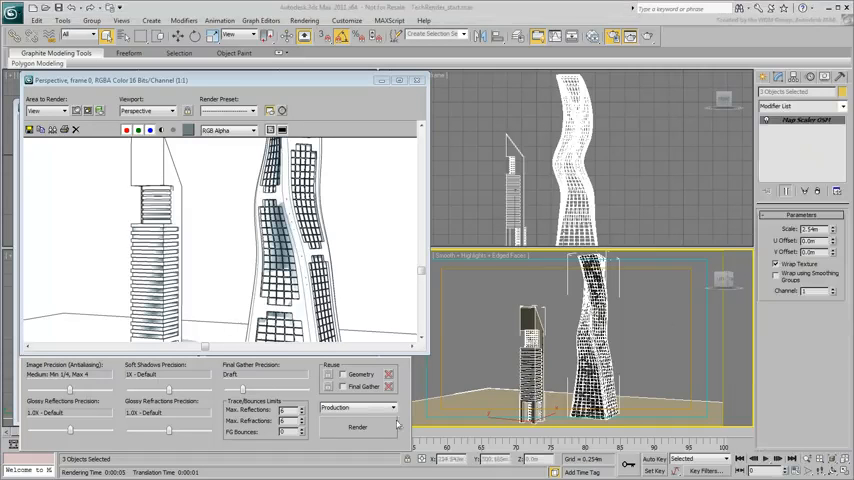
pyautogui.click(357, 427)
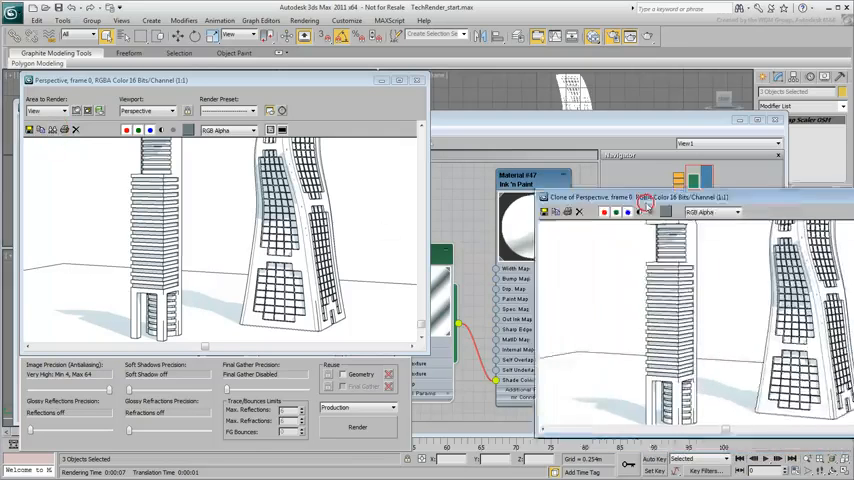
# Close the render windows and confirm Material Override is set to Material #47
pyautogui.click(357, 428)
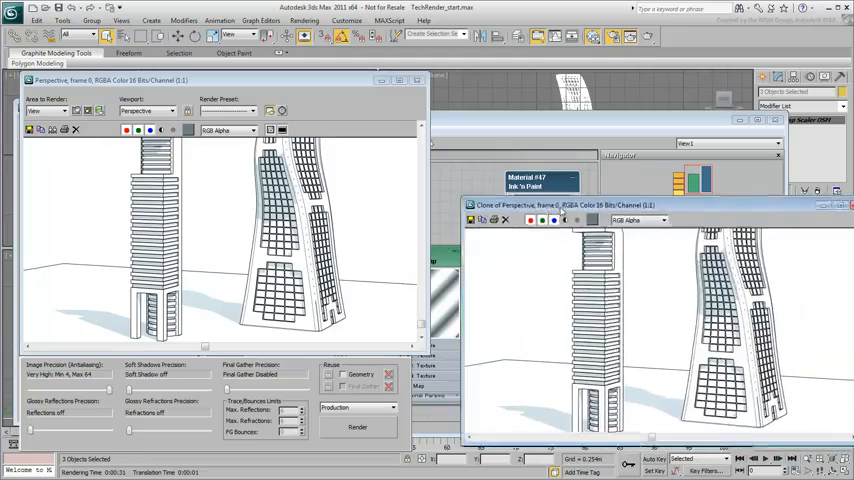
pyautogui.click(357, 427)
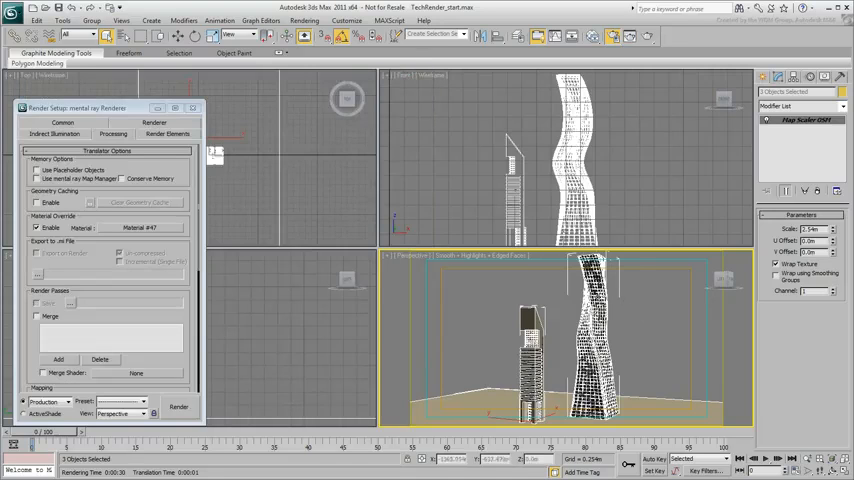
# Maximize the Perspective view and put the Highrise at Edge sub-object level
pyautogui.click(192, 107)
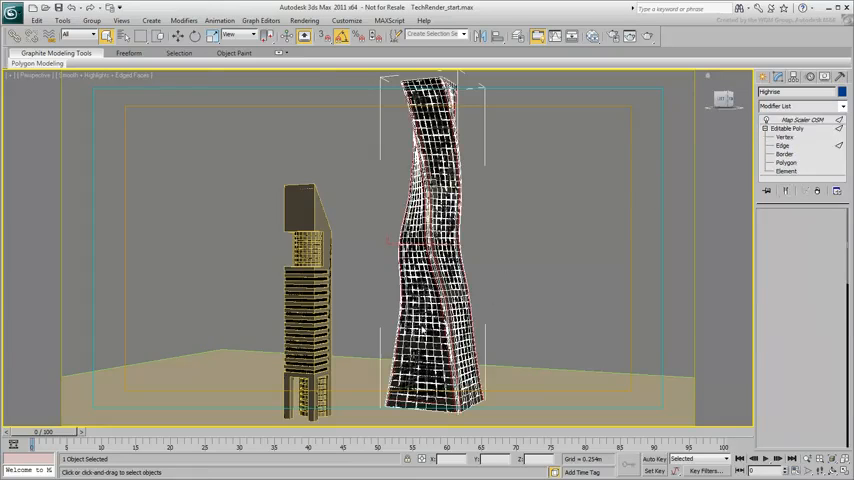
pyautogui.click(784, 145)
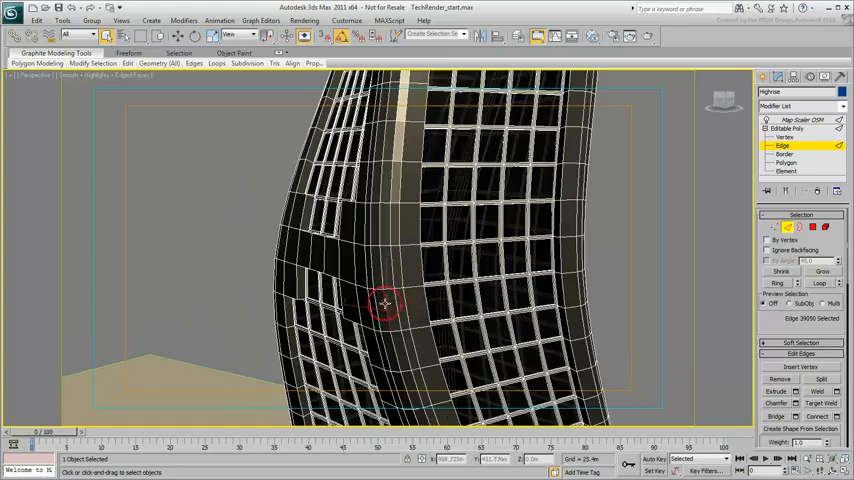
# Pick a corner edge and extend it to 404 edges along the Highrise's rounded corner
pyautogui.click(818, 283)
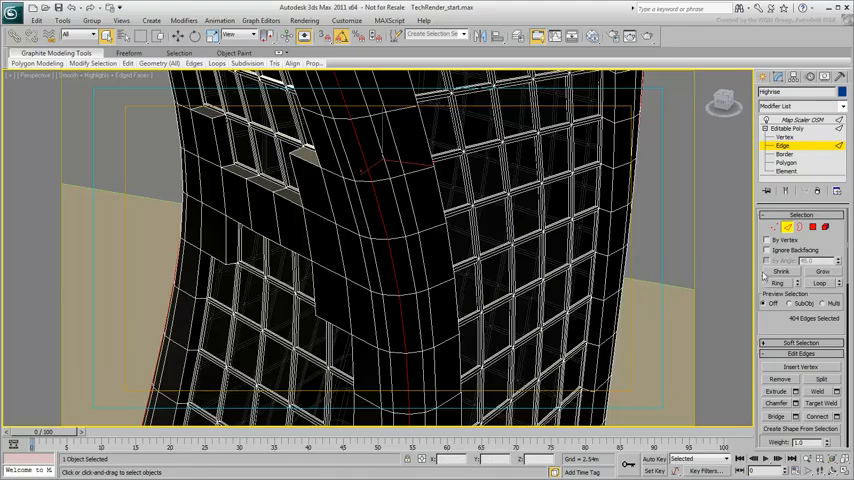
pyautogui.click(778, 283)
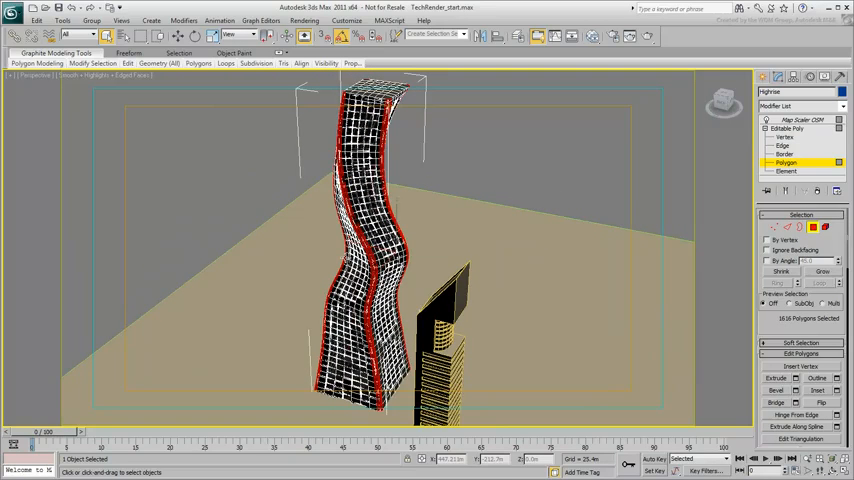
pyautogui.moveTo(565, 312)
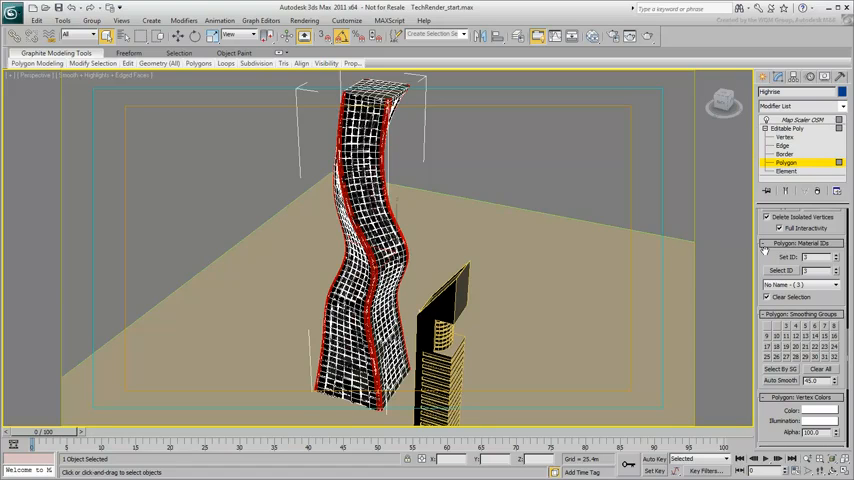
# Assign material ID 3 to the Highrise's corner polygons and return to object level
pyautogui.click(769, 326)
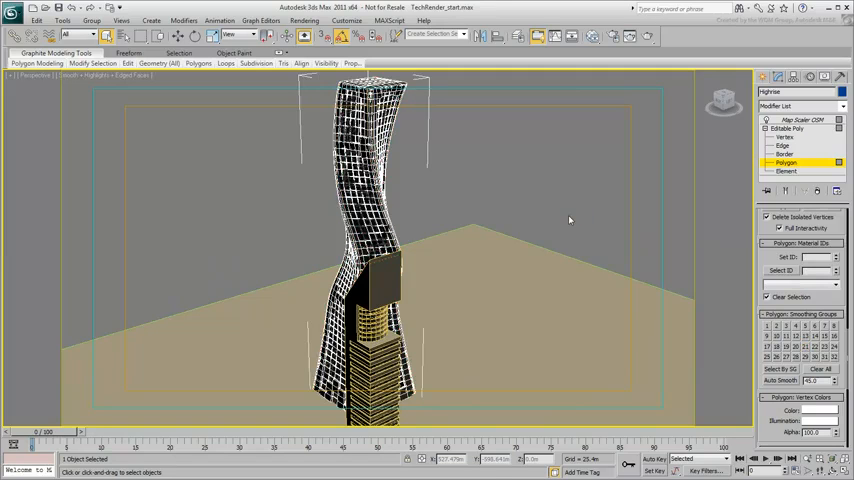
pyautogui.click(794, 128)
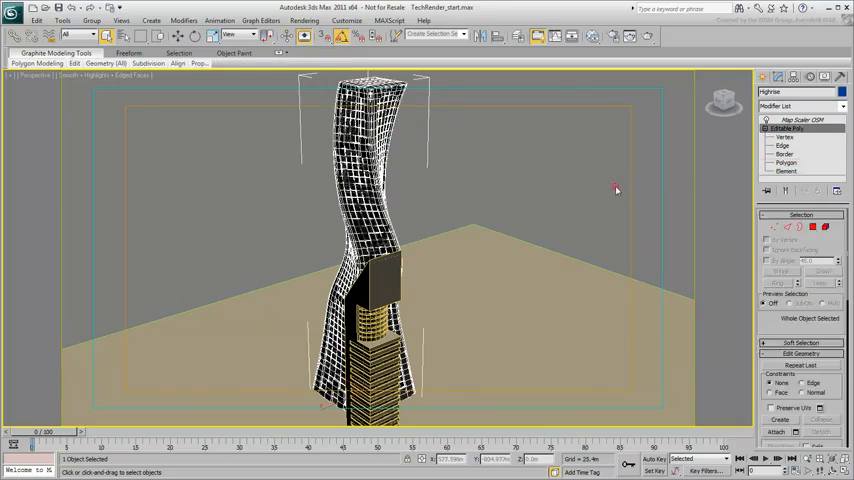
# Deselect the tower and re-render the two-tower line-art scene from the frame window
pyautogui.click(121, 20)
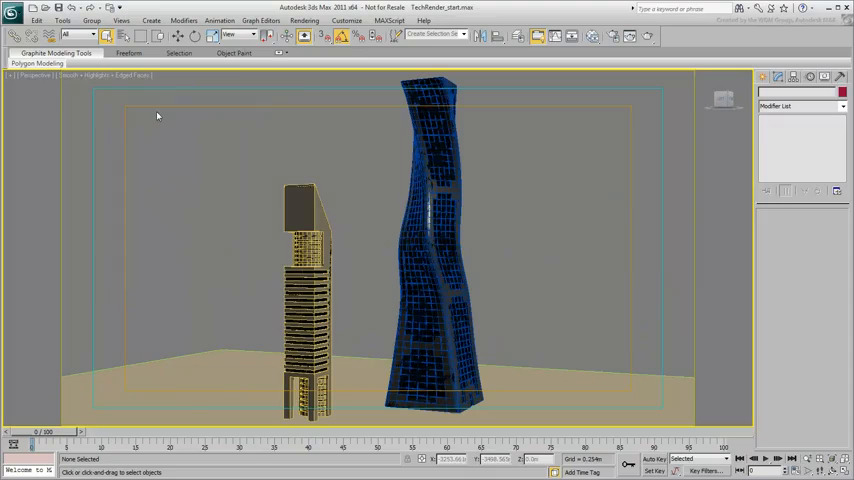
pyautogui.moveTo(512, 221)
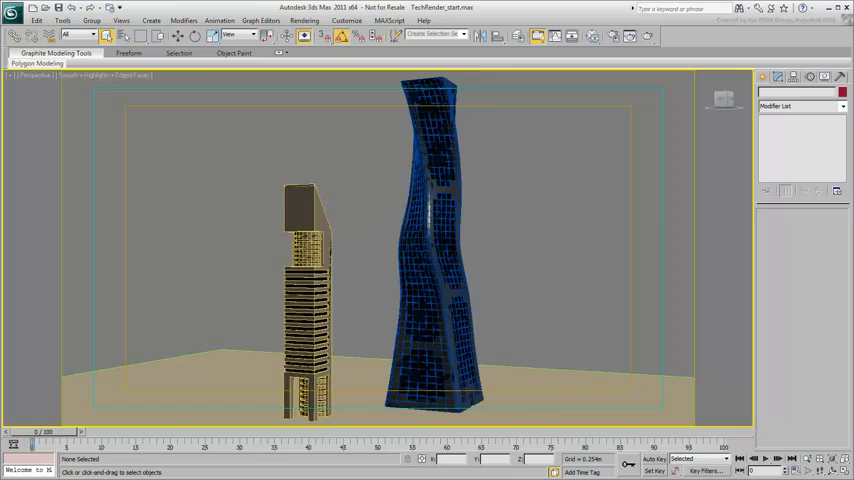
pyautogui.click(358, 442)
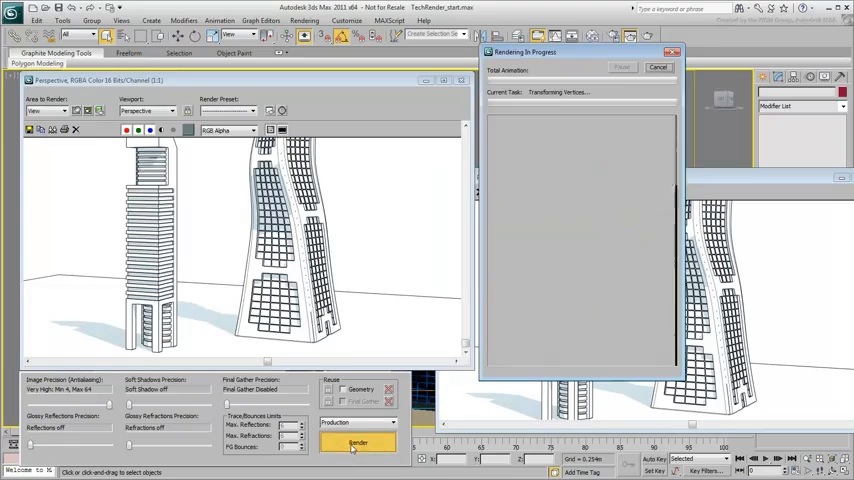